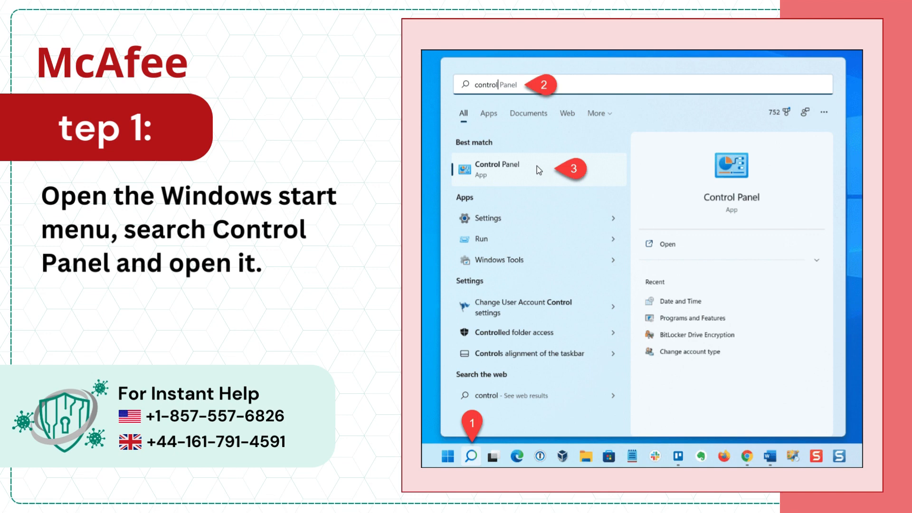
# Reach the installed programs list via Control Panel > Programs > Programs and Features
pyautogui.click(495, 170)
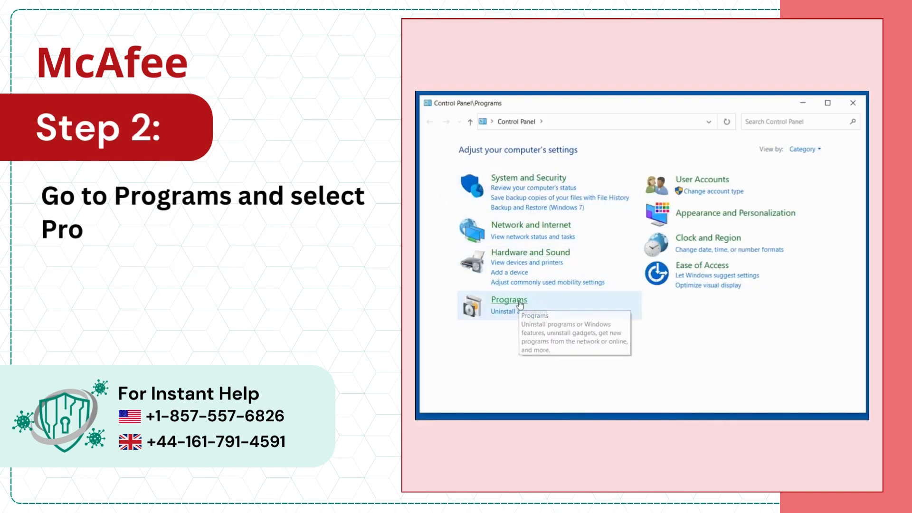
pyautogui.click(508, 299)
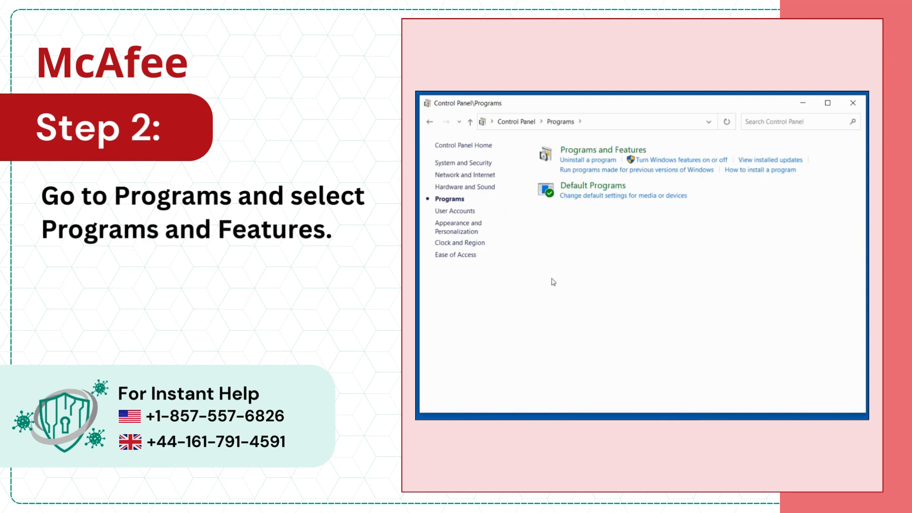
pyautogui.click(595, 150)
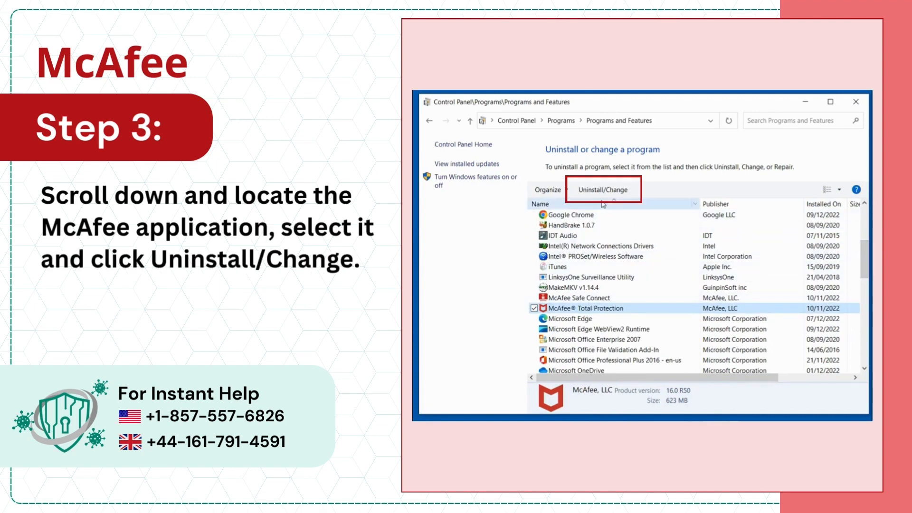
# Launch Uninstall/Change for McAfee Total Protection and approve the UAC prompt with Yes
pyautogui.click(604, 189)
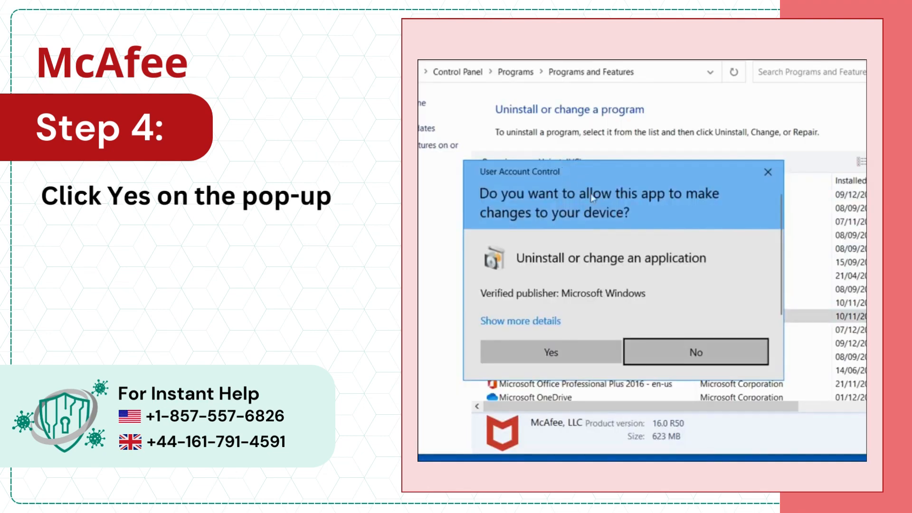
pyautogui.click(550, 352)
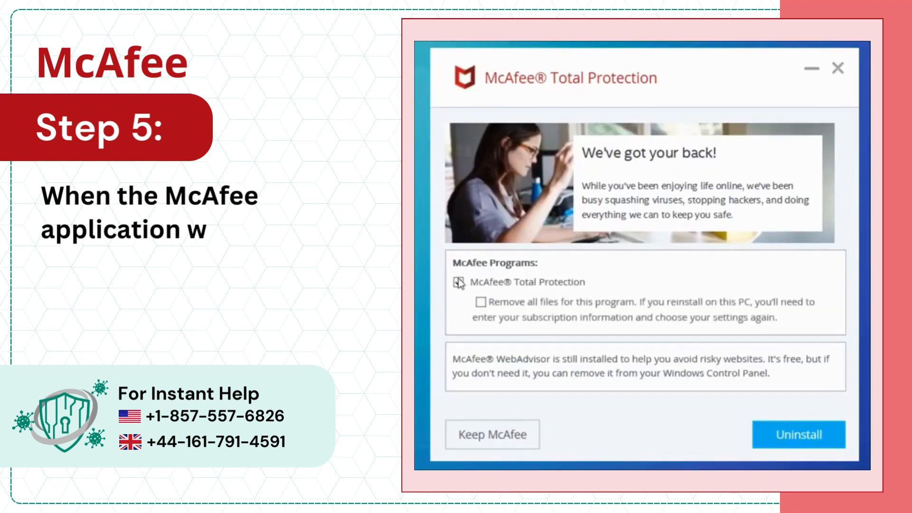
# Tick McAfee Total Protection for removal and confirm Uninstall
pyautogui.click(458, 282)
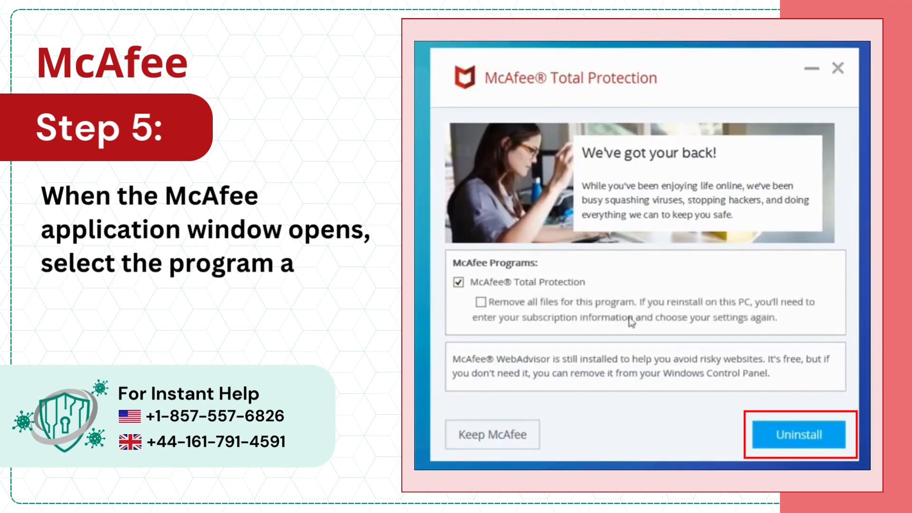
pyautogui.click(797, 434)
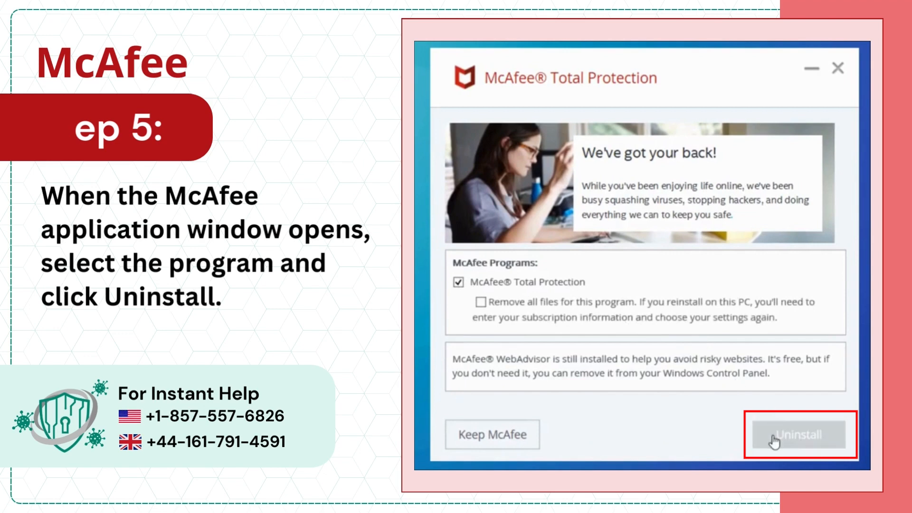
pyautogui.click(798, 434)
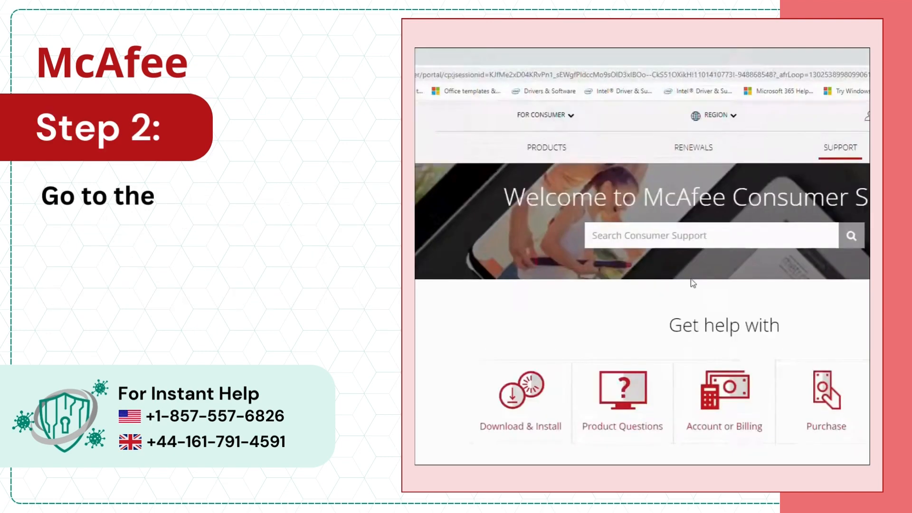
# Search Consumer Support for 'uninstall' and locate the McAfee removal article in the results
pyautogui.write('un')
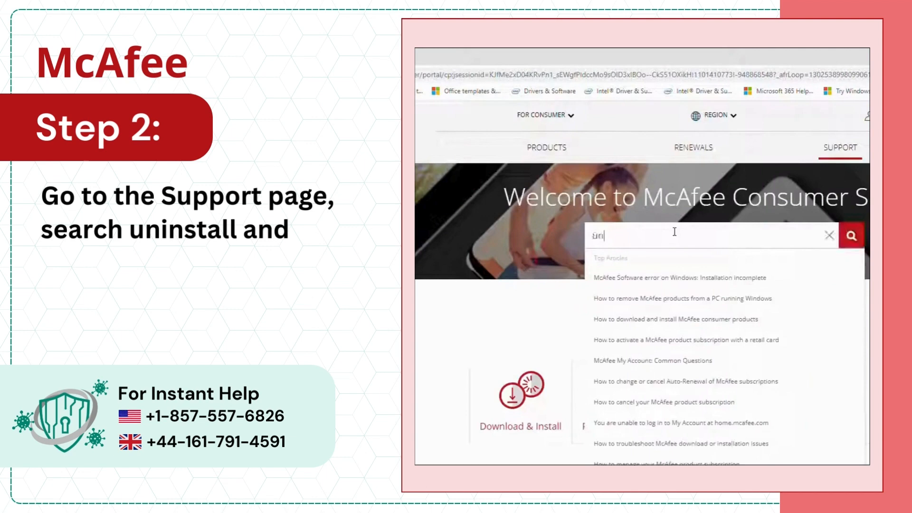
pyautogui.write('uninstall')
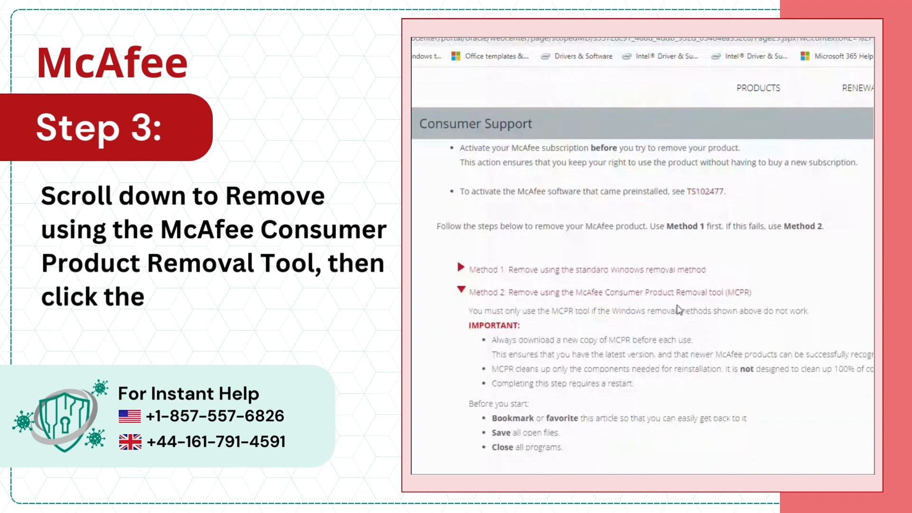
pyautogui.scroll(-3)
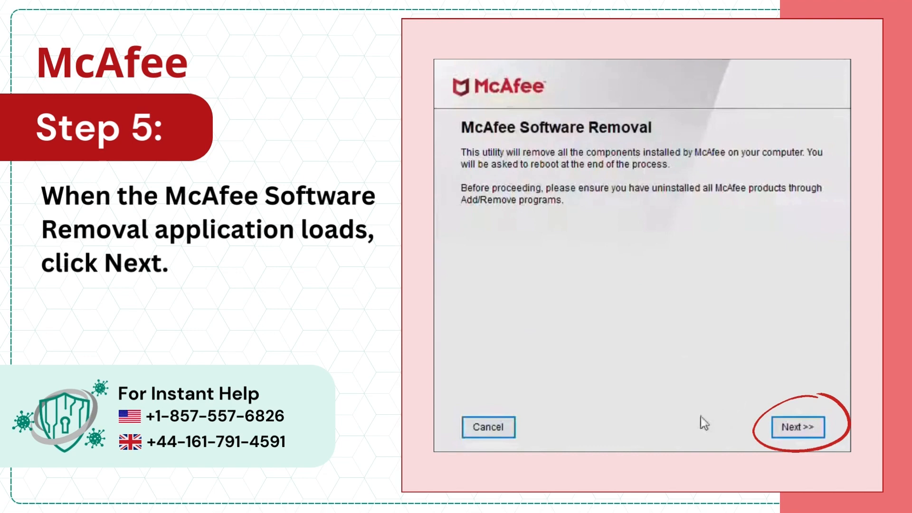
# Move past the MCPR welcome screen and agree to the EULA, reaching security validation
pyautogui.click(797, 426)
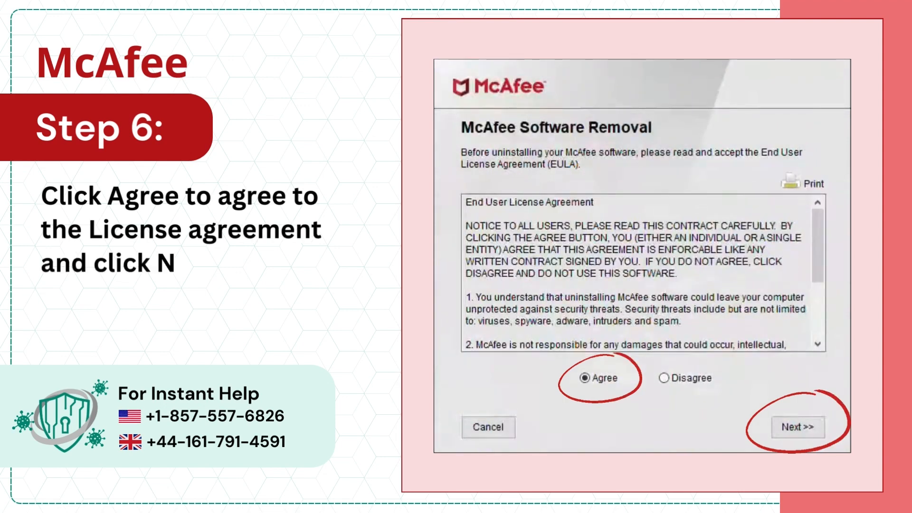
pyautogui.click(797, 426)
pyautogui.write('1UC')
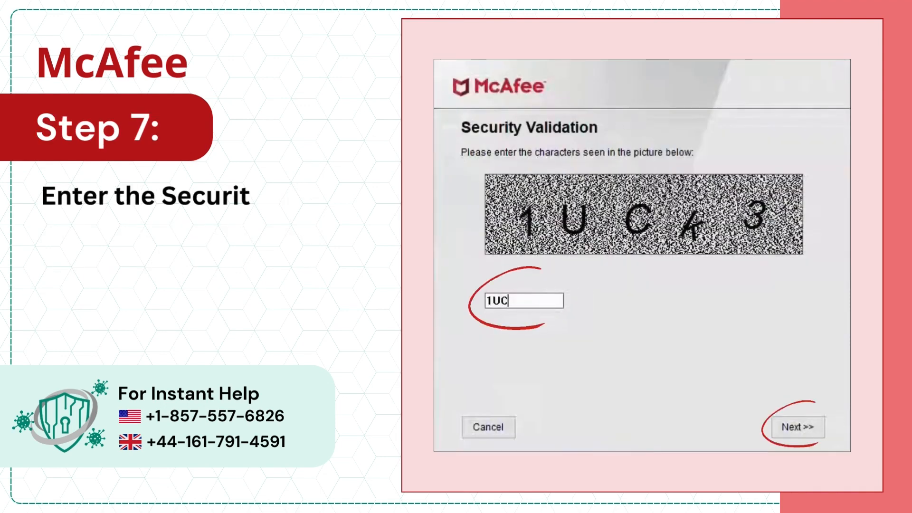
# Enter the captcha code 'K36Nqq' and submit it so McAfee product removal begins
pyautogui.write('K3')
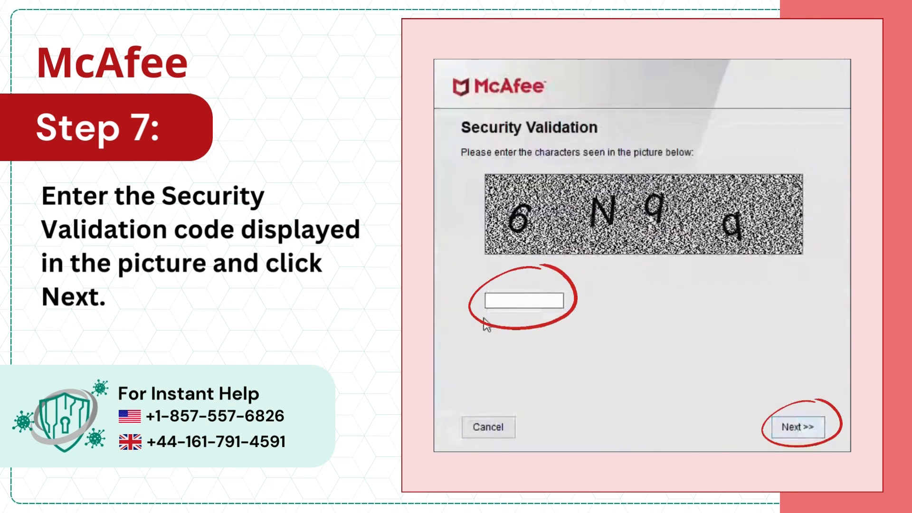
pyautogui.write('6N')
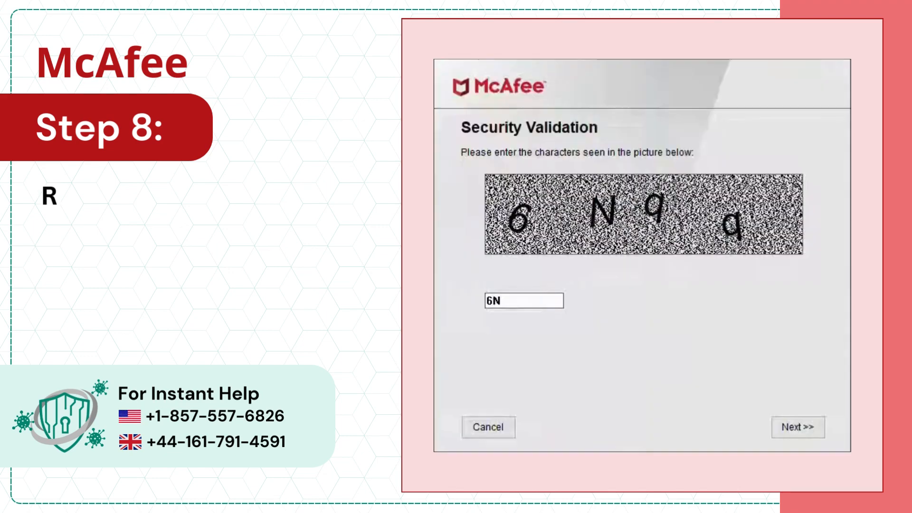
pyautogui.write('qq')
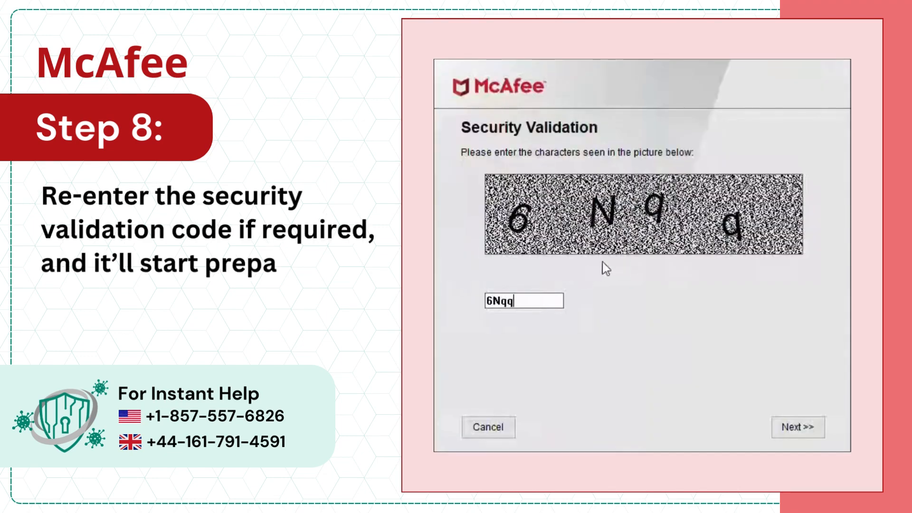
pyautogui.click(797, 426)
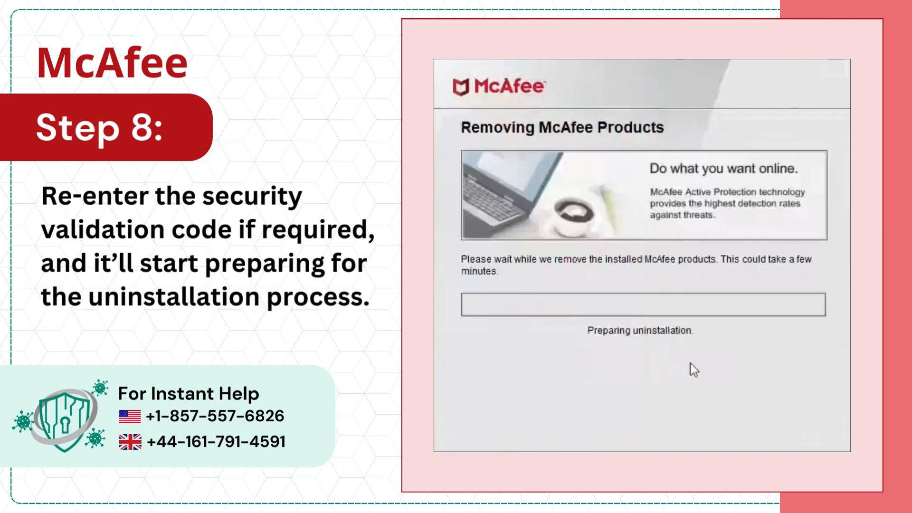